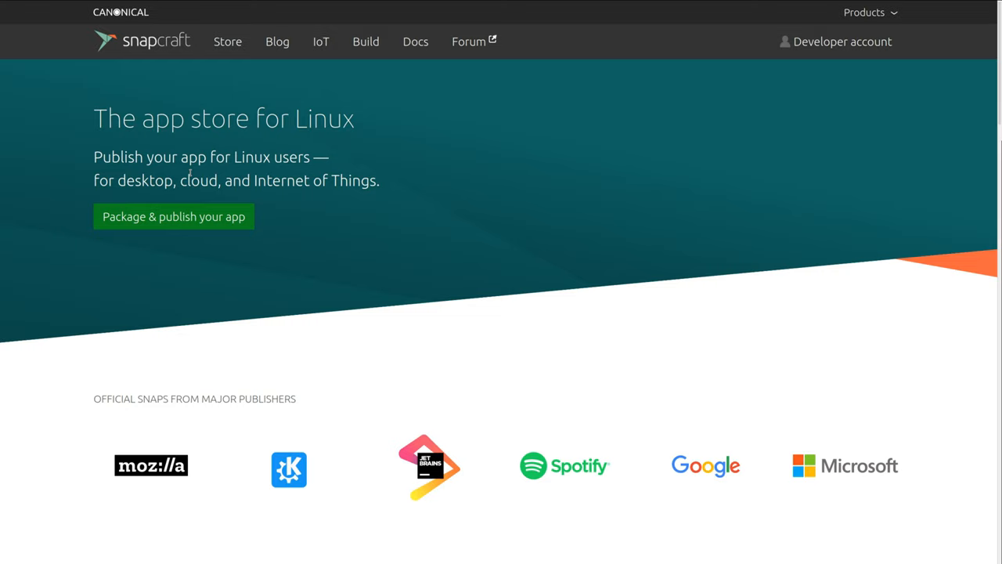
Select 'Linux' in the headline, then launch the GNOME Calculator snap with snap run gnome-calculator
{"action": "double_click", "coordinate": [323, 119]}
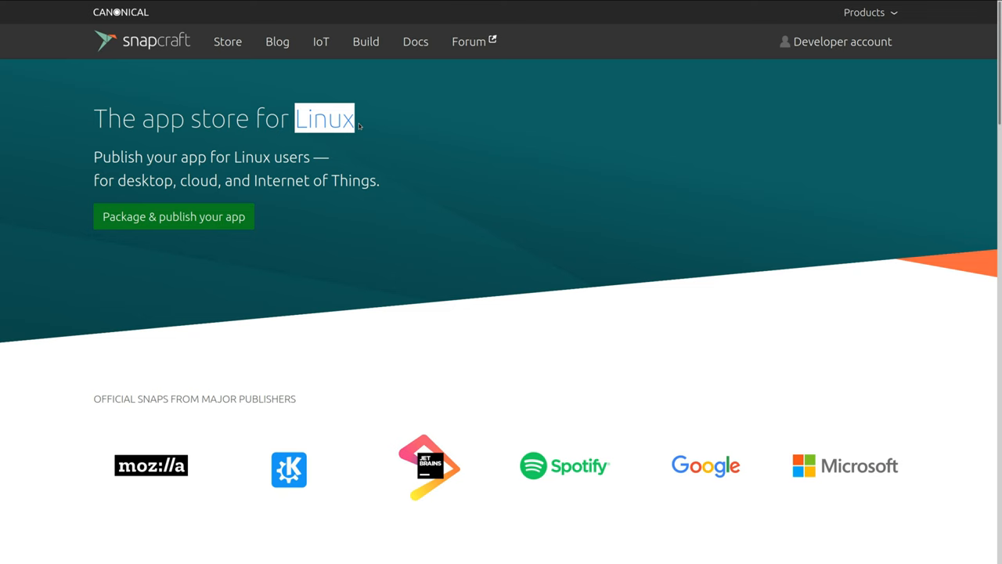
{"action": "left_click", "coordinate": [415, 42]}
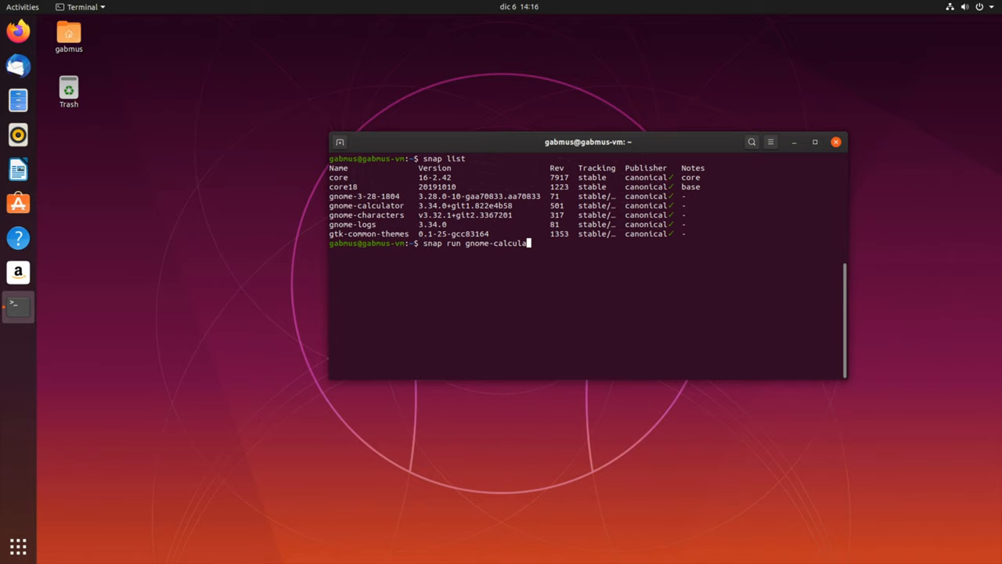
{"action": "key", "text": "Return"}
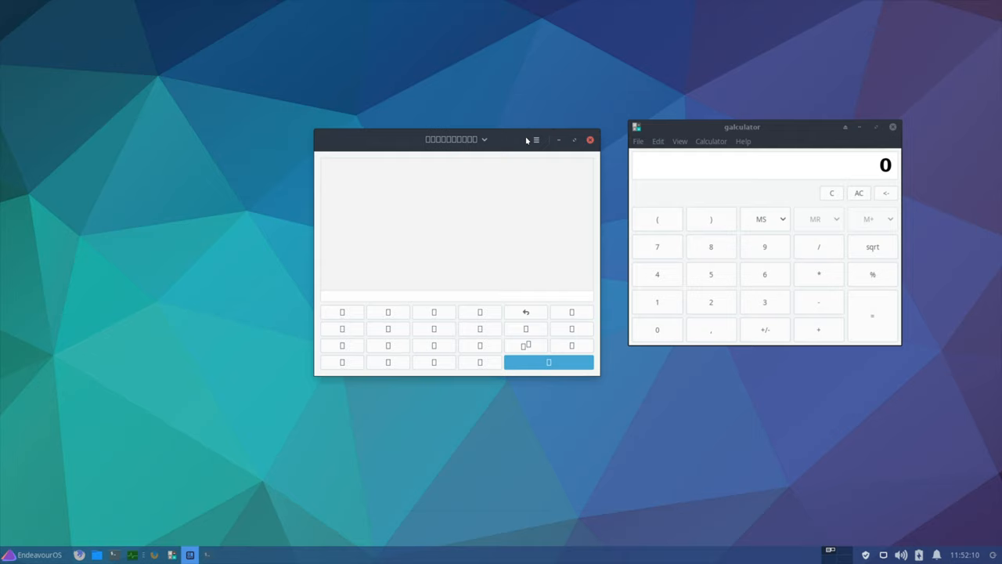
{"action": "left_click", "coordinate": [456, 140]}
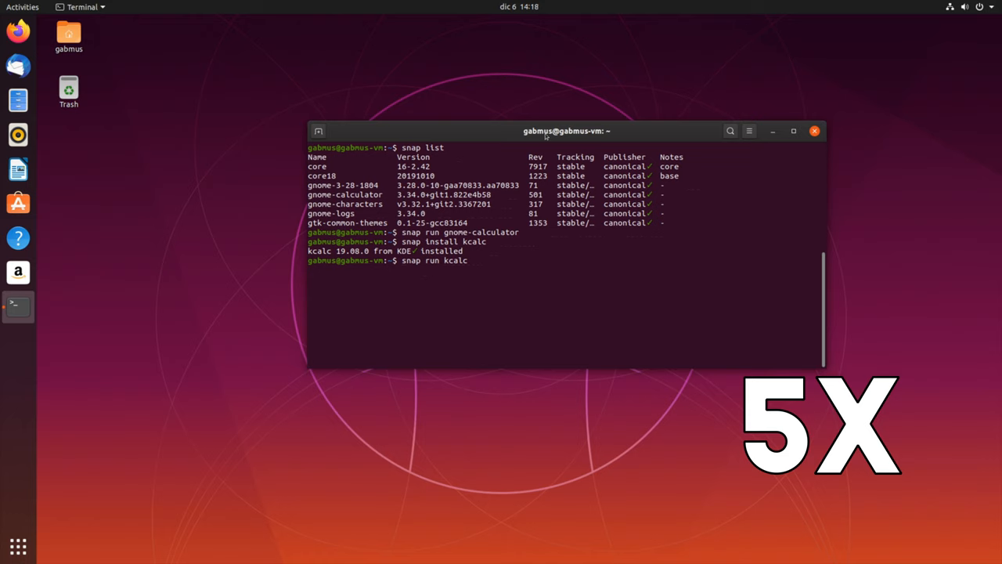
Launch KCalc via snap run kcalc and move its window over the terminal output
{"action": "key", "text": "Return"}
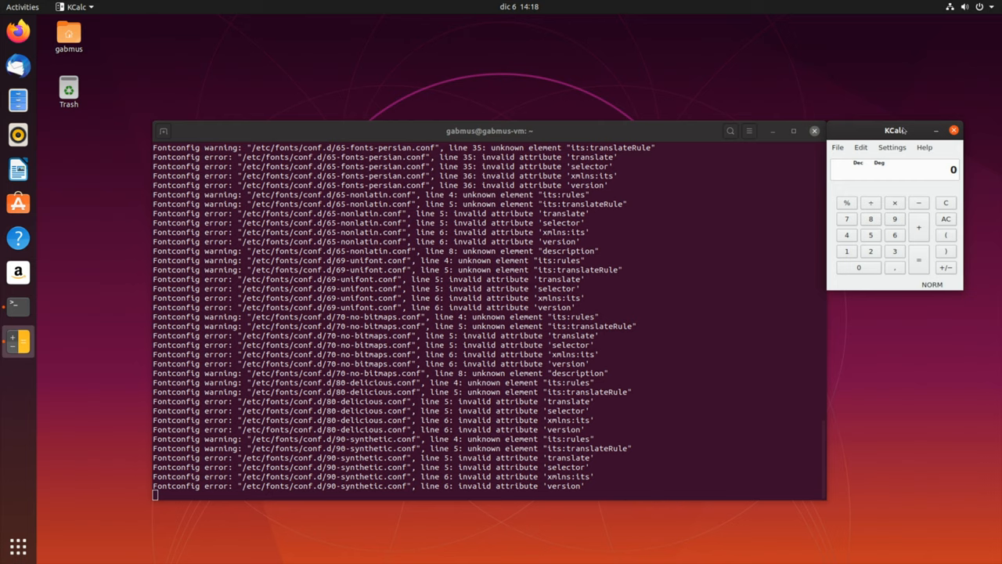
{"action": "left_click_drag", "start_coordinate": [895, 130], "coordinate": [597, 160]}
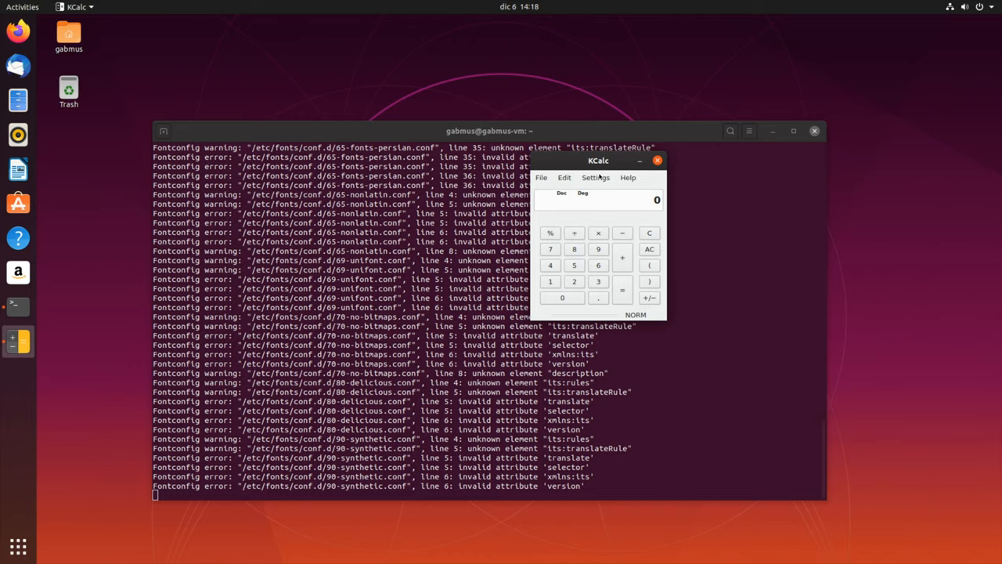